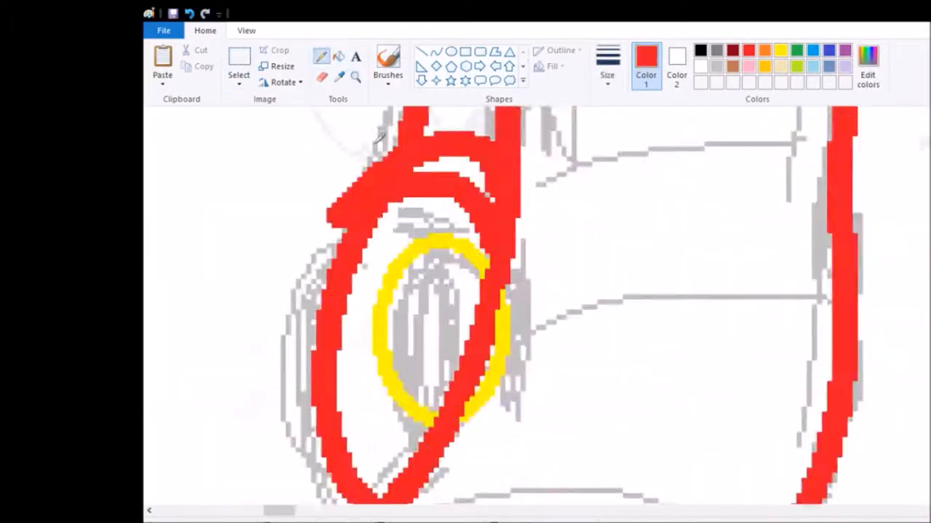
Trace red curved arcs over the sketched rows of scales and the large jaw
{"action": "left_click", "coordinate": [356, 77]}
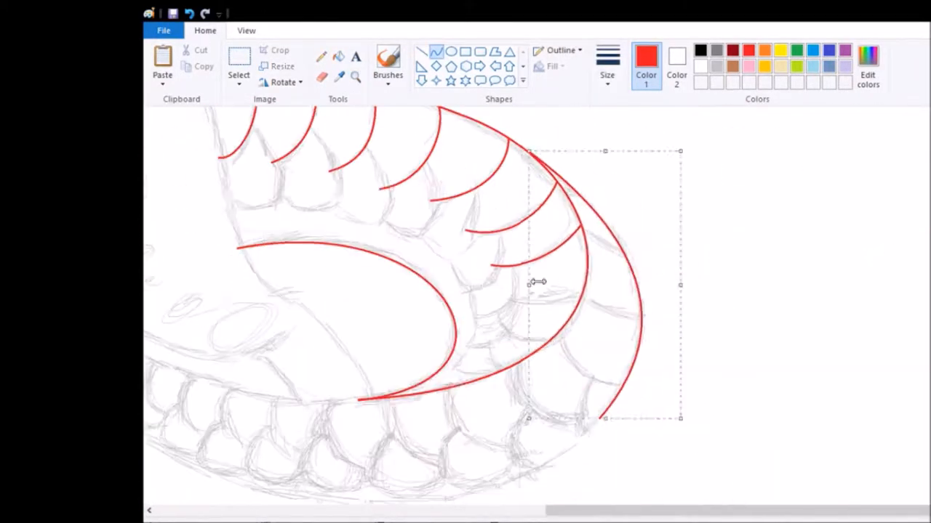
{"action": "left_click", "coordinate": [355, 77]}
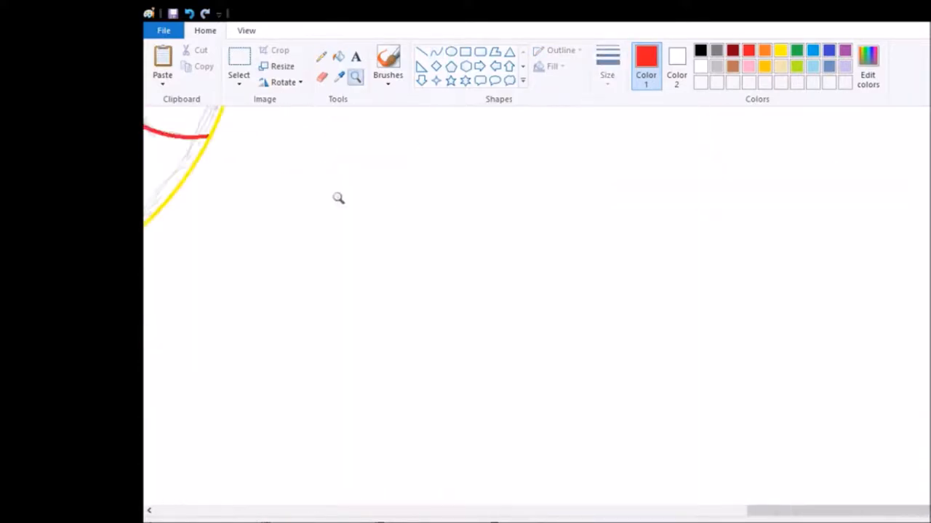